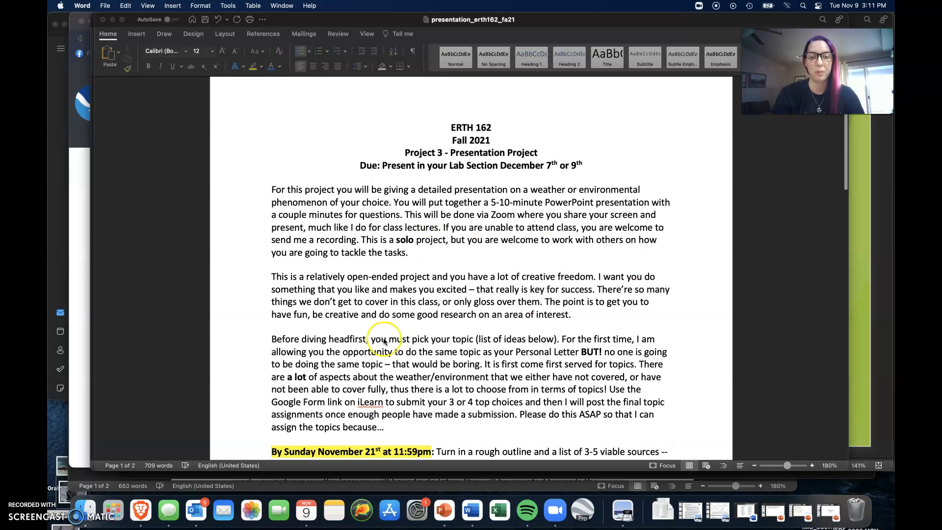
pyautogui.moveTo(491, 259)
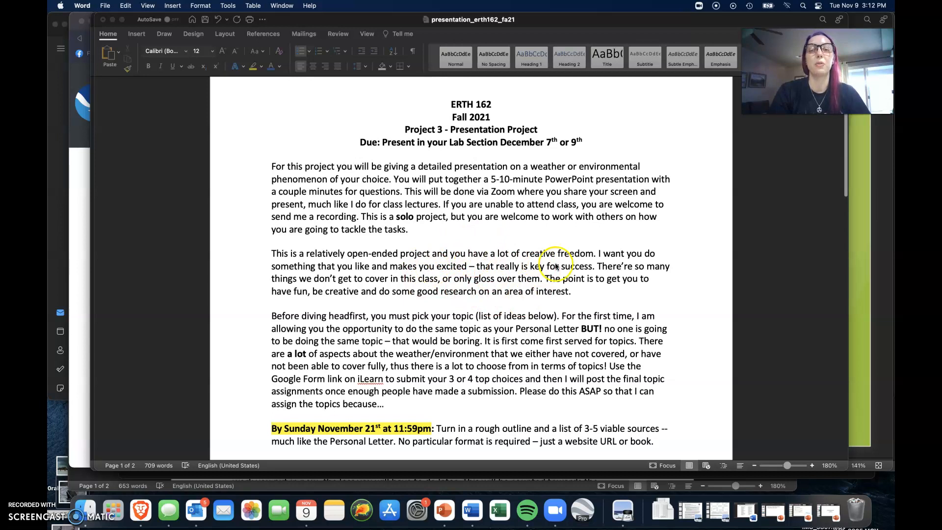
pyautogui.moveTo(600, 277)
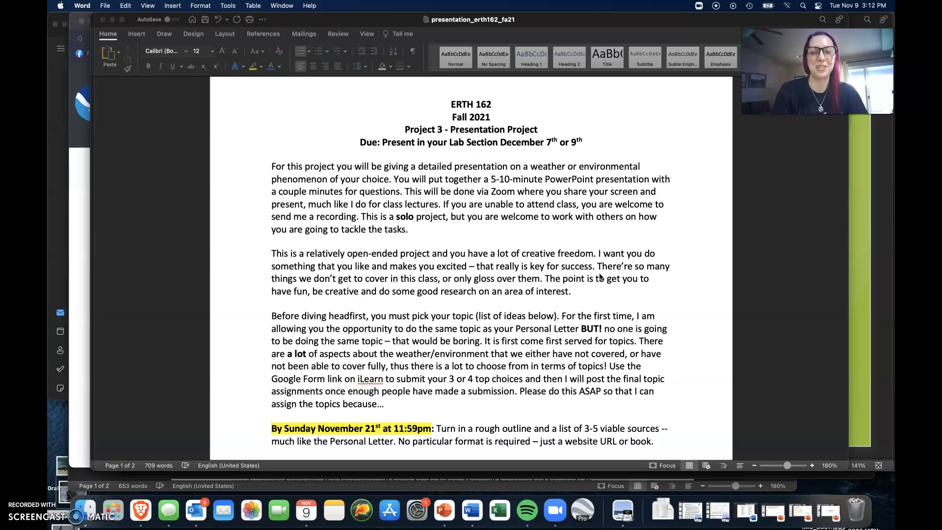
# - Scroll down to the grading list showing Introduction (10), Description (20) and Examples (15)
pyautogui.scroll(-3)
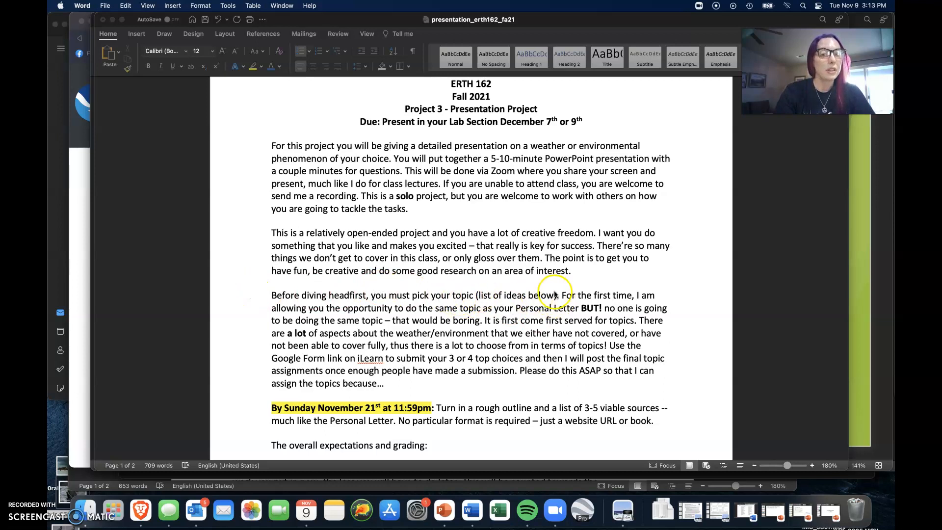
pyautogui.moveTo(499, 335)
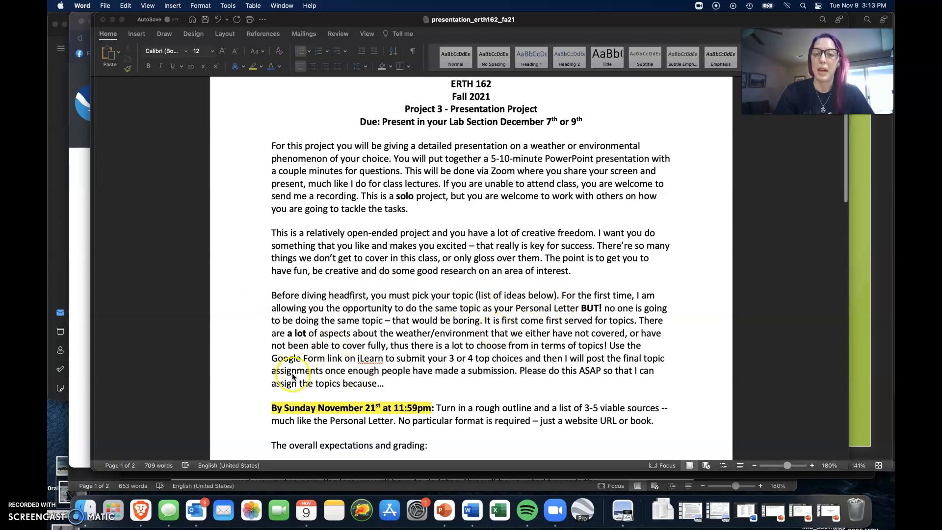
pyautogui.moveTo(442, 370)
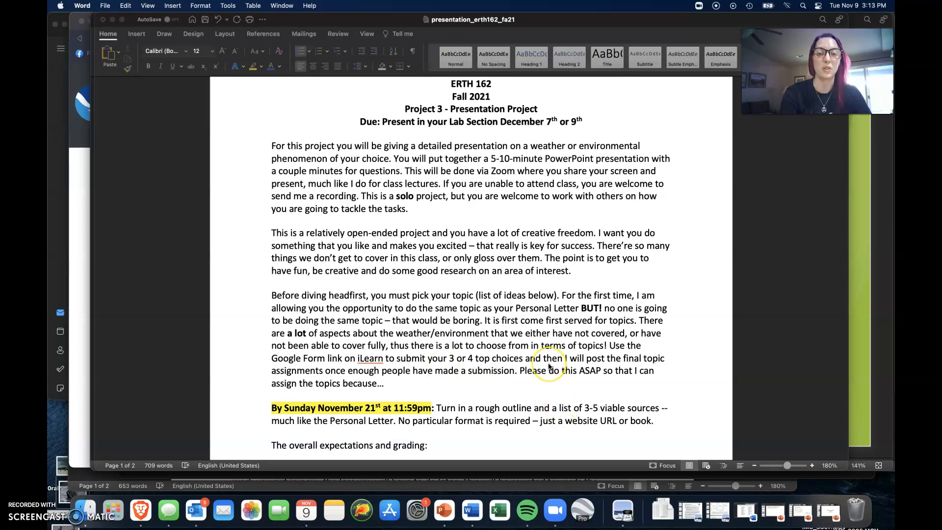
pyautogui.scroll(-3)
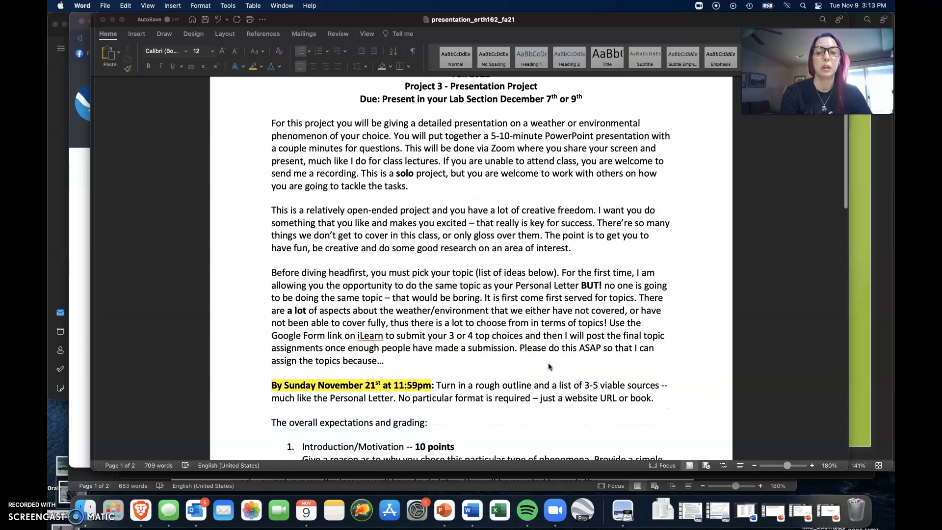
pyautogui.scroll(-3)
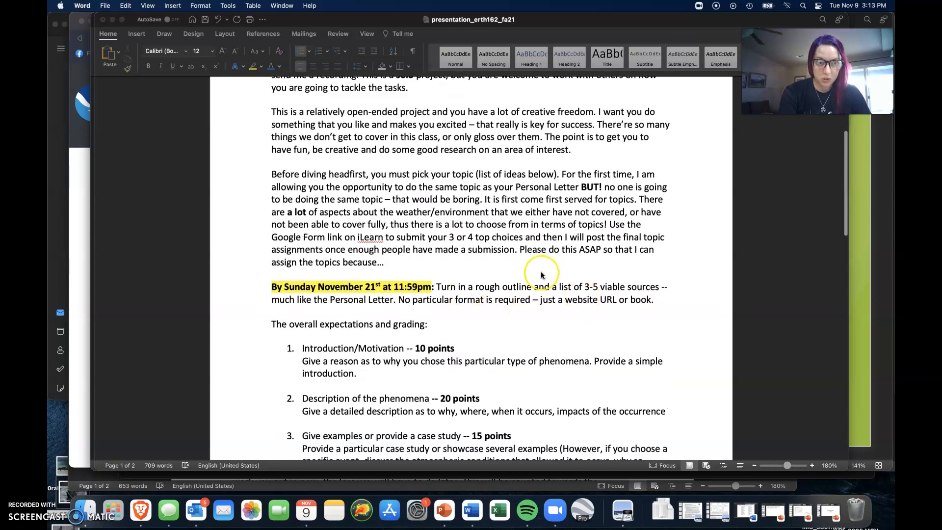
pyautogui.moveTo(442, 311)
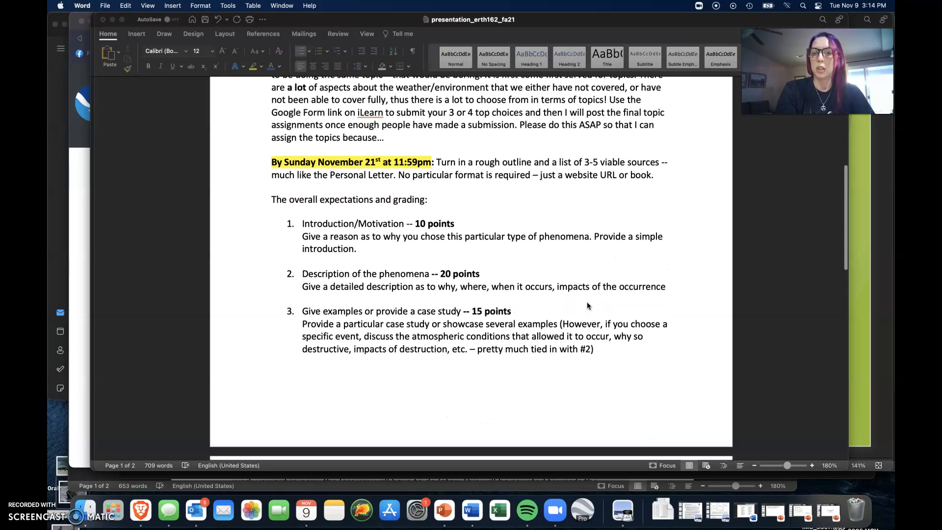
# - Scroll past the page break to Conclusions (10 points) and the remaining rubric items
pyautogui.scroll(-3)
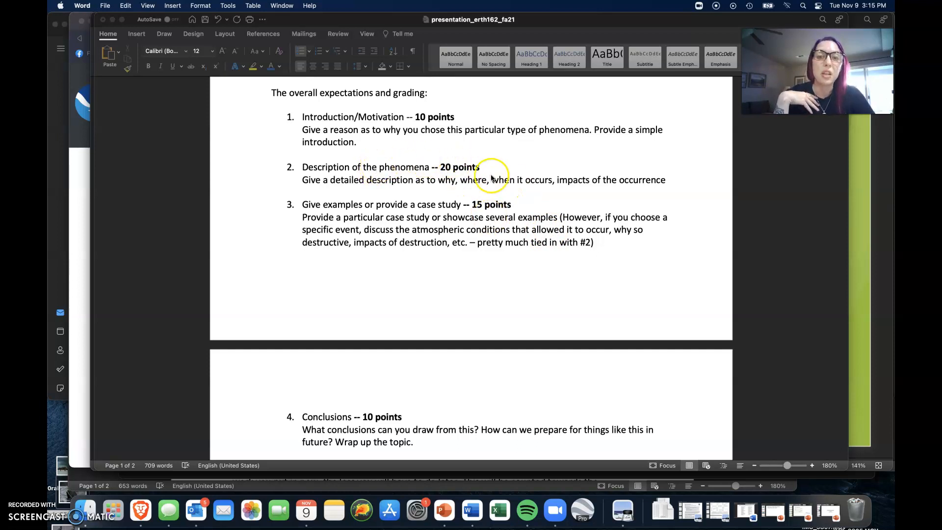
pyautogui.moveTo(474, 158)
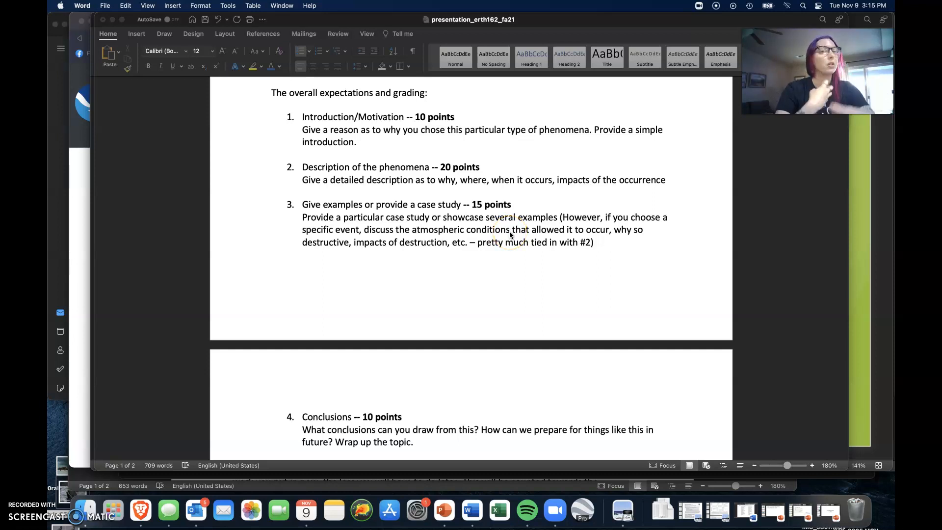
pyautogui.moveTo(433, 199)
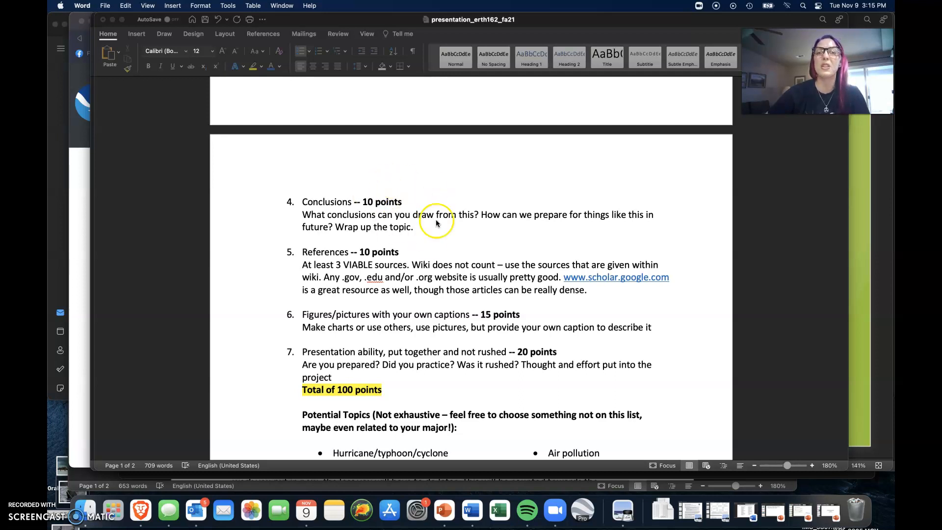
pyautogui.moveTo(430, 204)
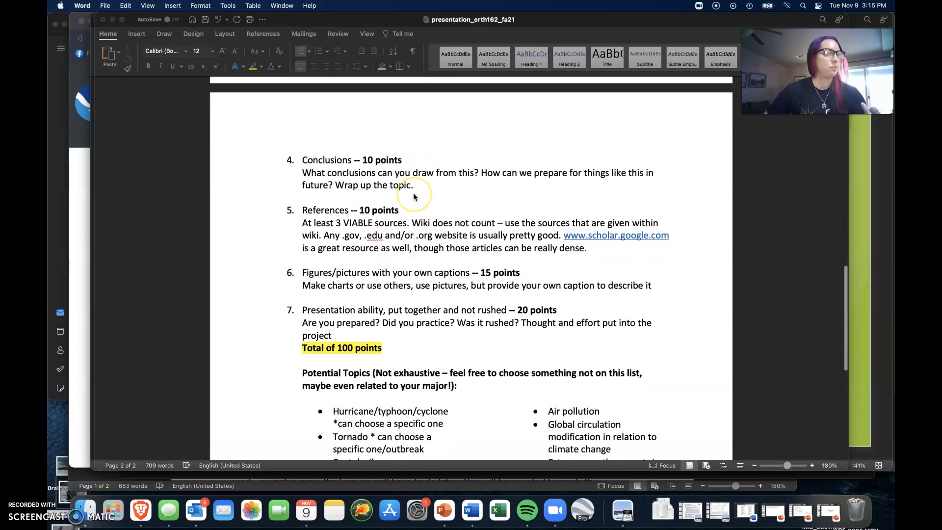
pyautogui.moveTo(495, 293)
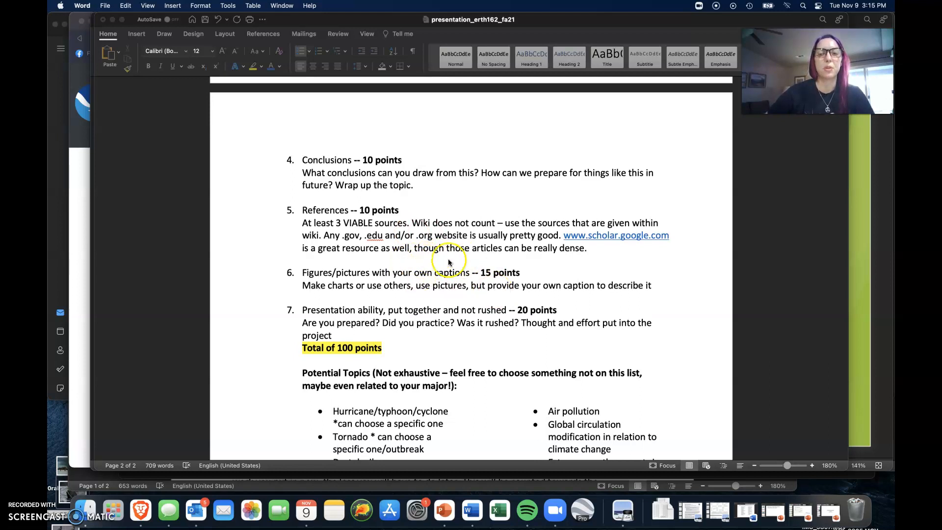
pyautogui.moveTo(467, 271)
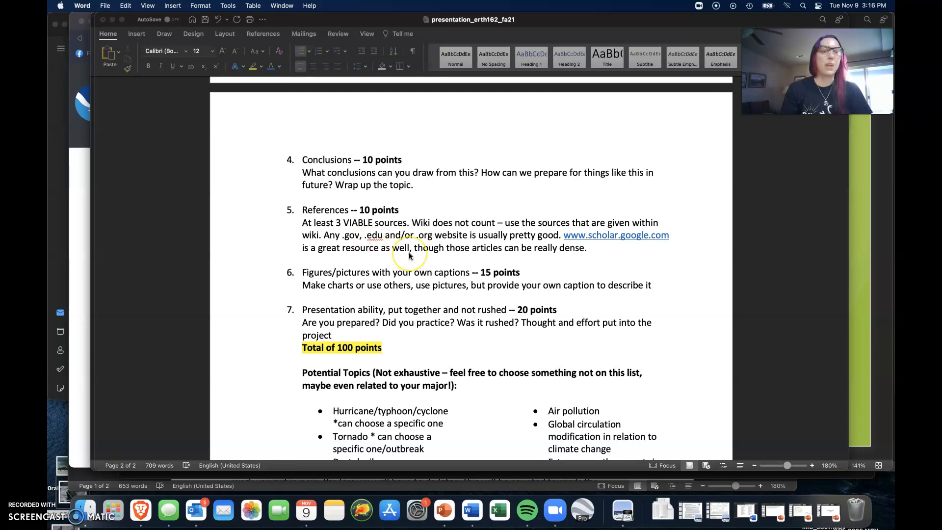
pyautogui.moveTo(451, 285)
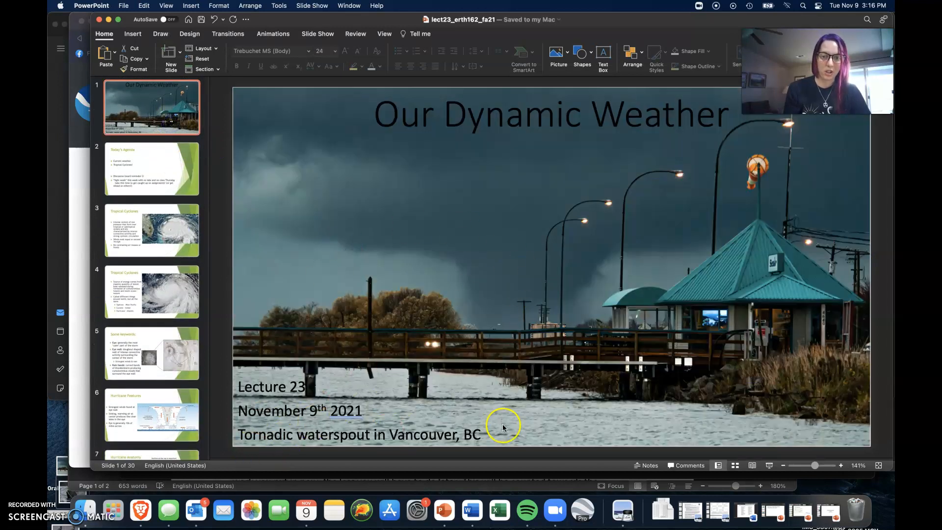
pyautogui.moveTo(275, 311)
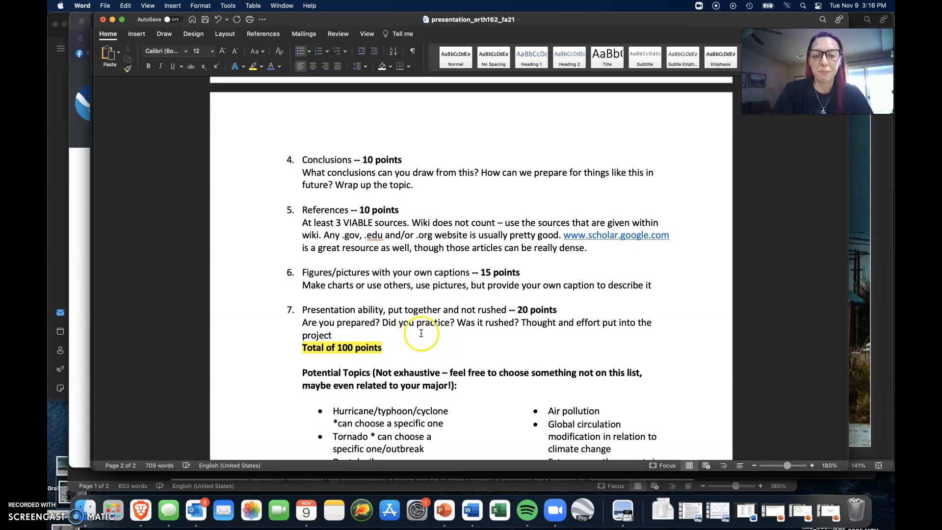
pyautogui.moveTo(469, 335)
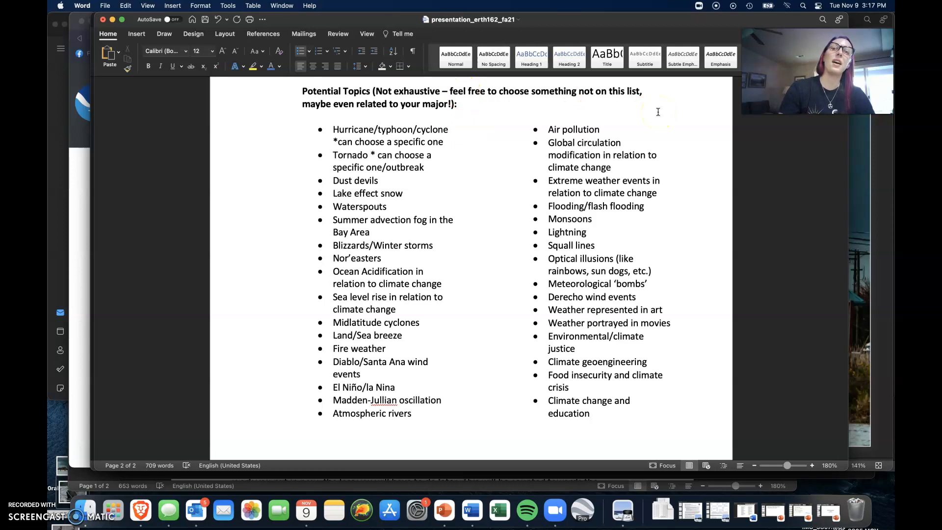
# - Return to the Word document showing the two-column Potential Topics list
pyautogui.click(548, 258)
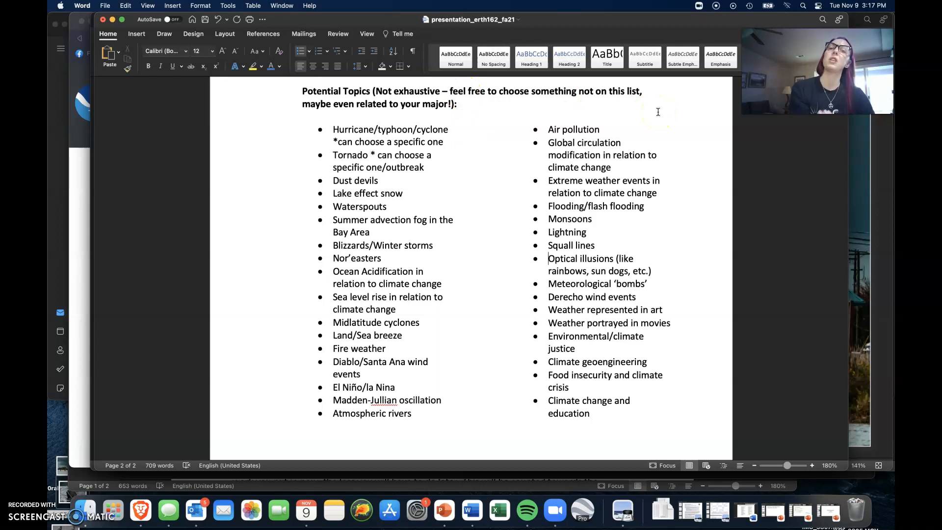